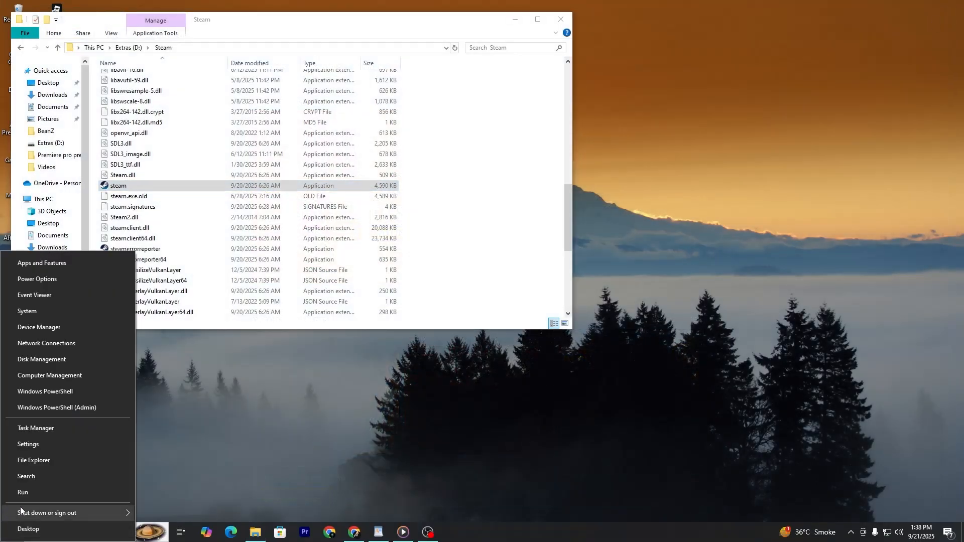
Open Task Manager from the Win+X menu and review the running background processes.
click(35, 428)
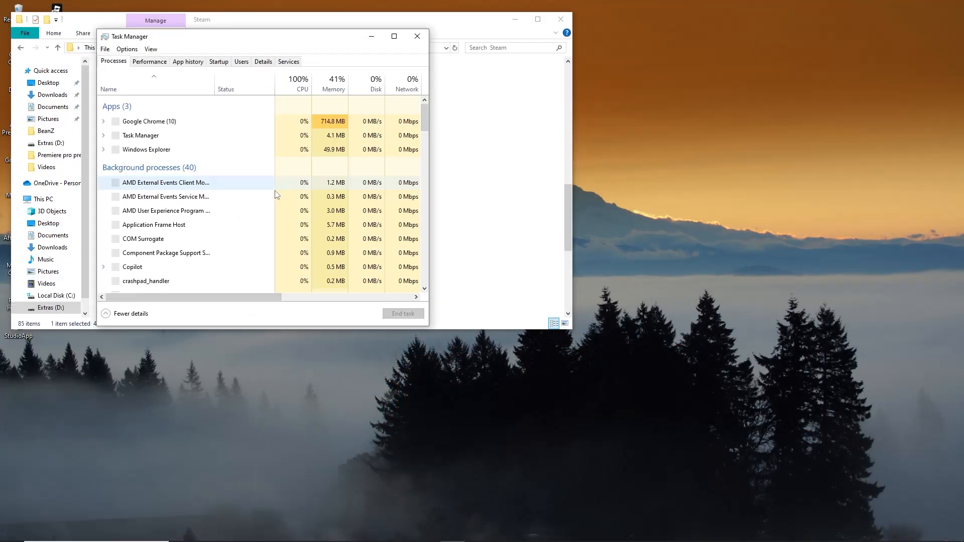
scroll(down, 3)
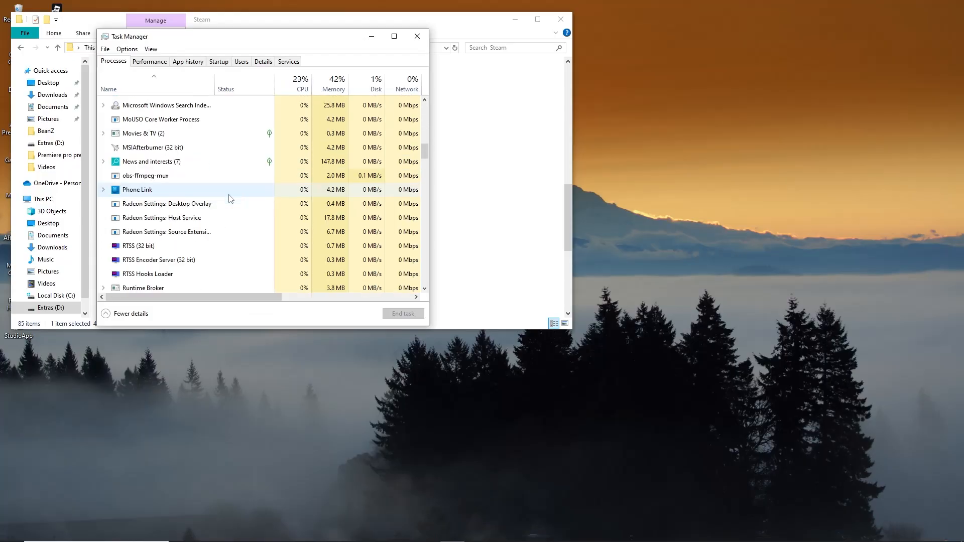
scroll(down, 3)
text(cmd)
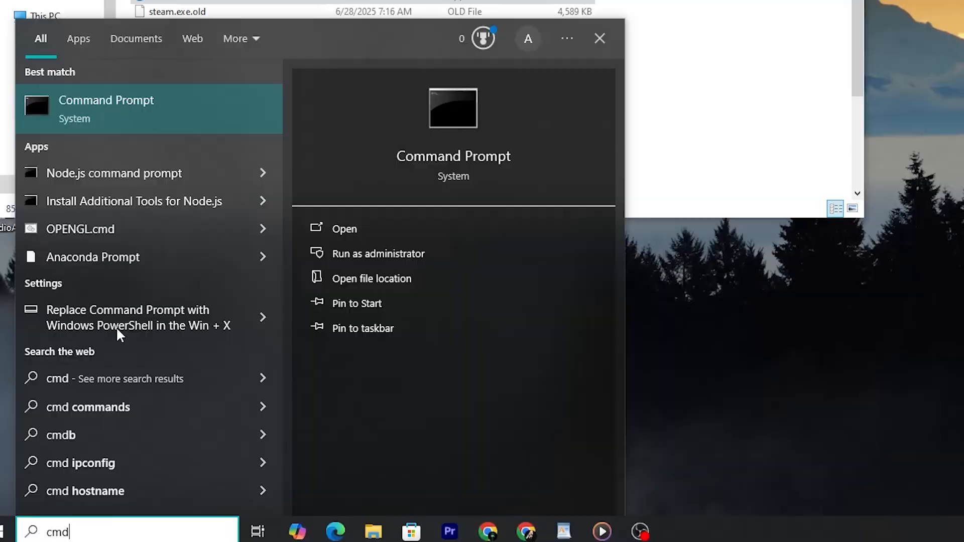
Launch Command Prompt as administrator from the cmd search result.
click(379, 253)
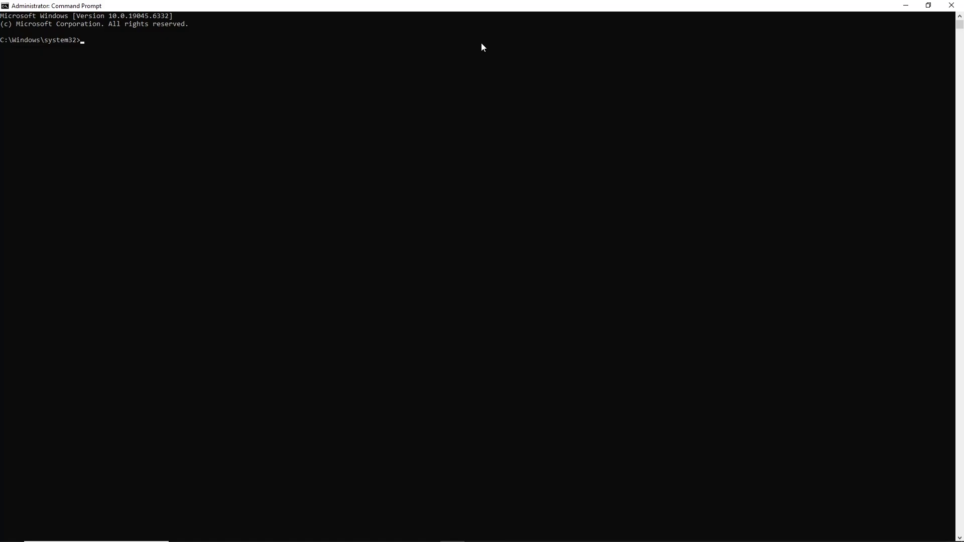
Release the Ethernet adapter's IP address with ipconfig /release.
text(i)
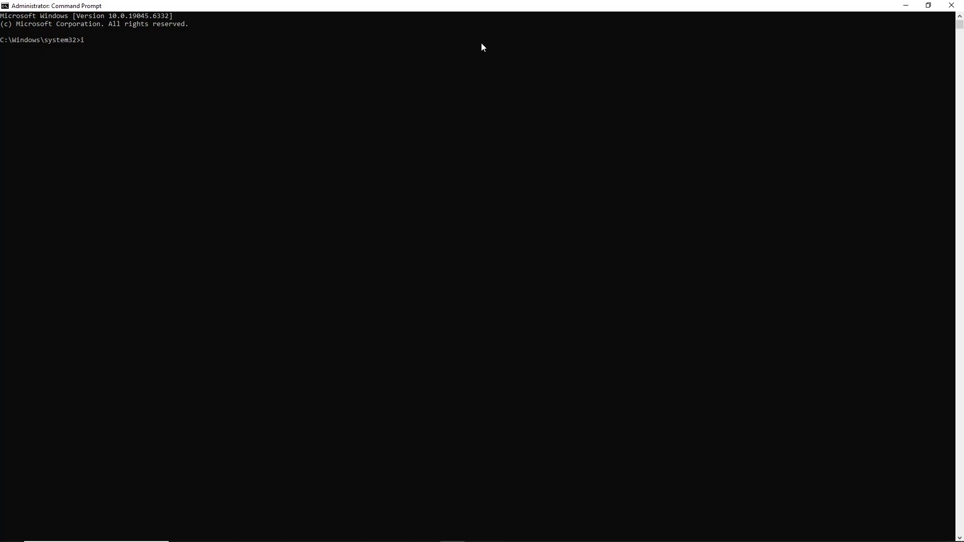
text(p)
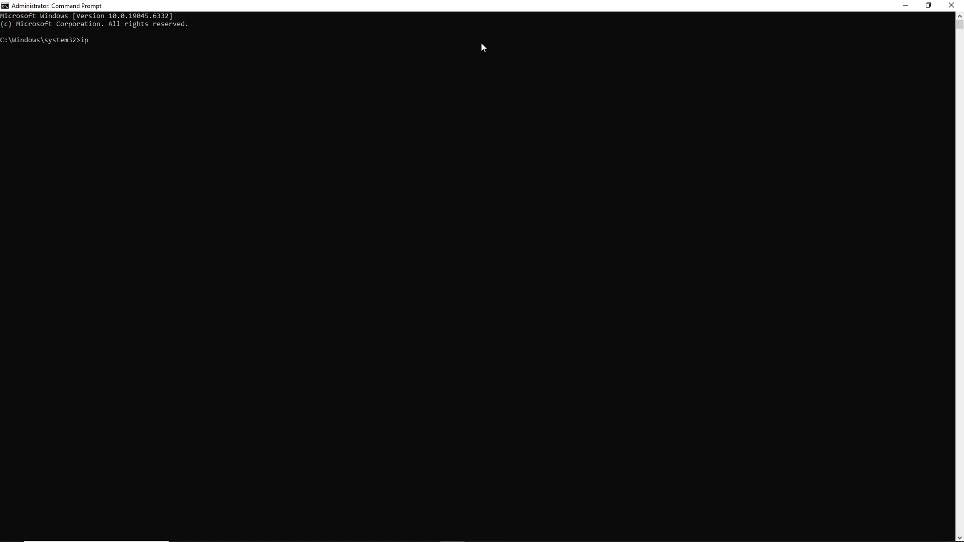
text(config)
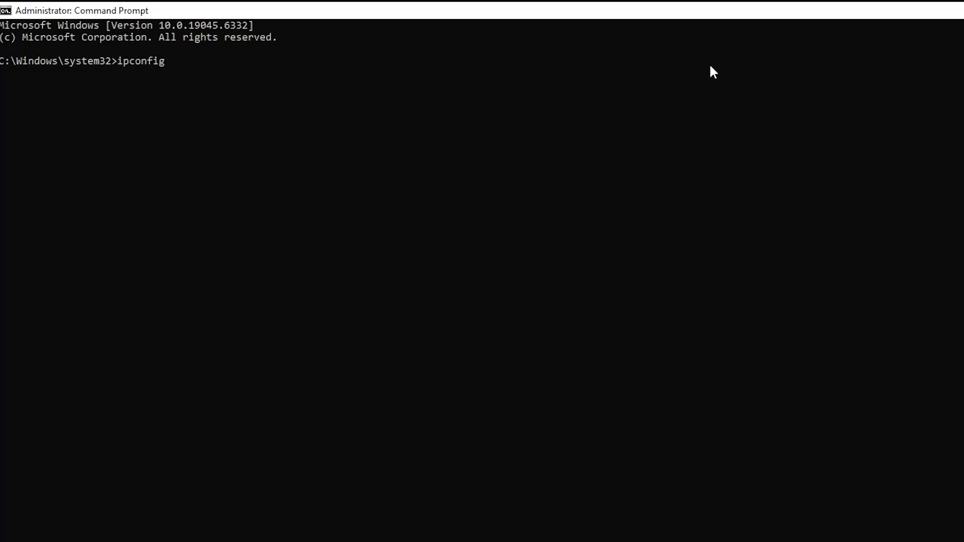
text(/relea)
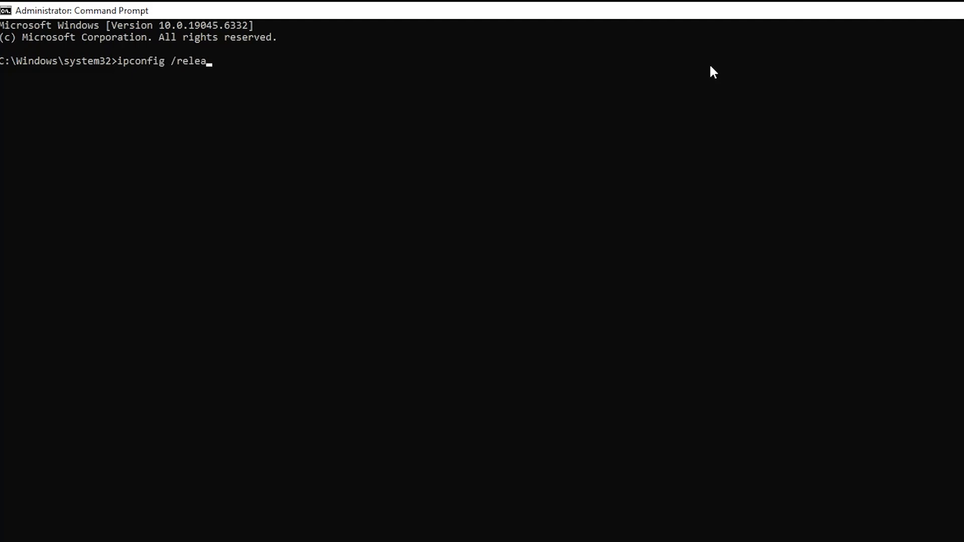
key(Enter)
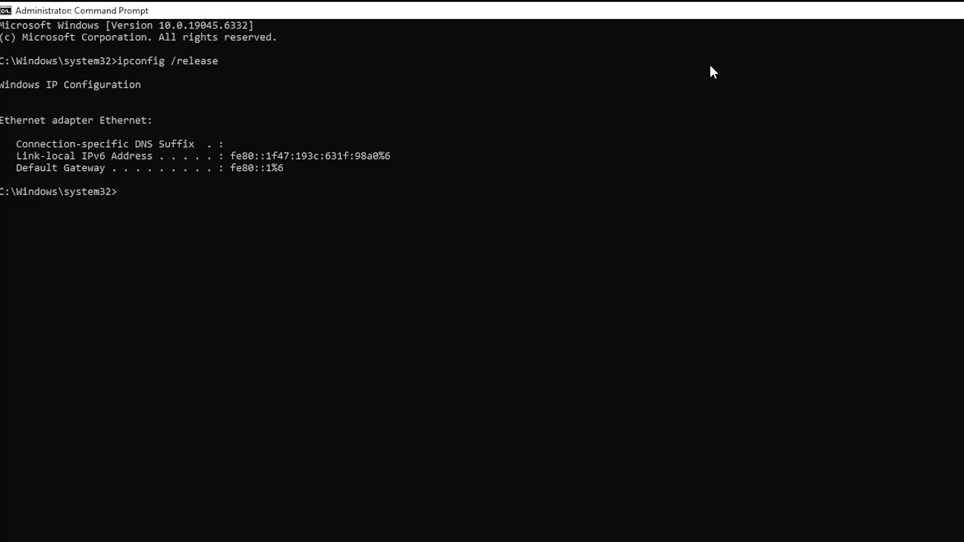
text(ip)
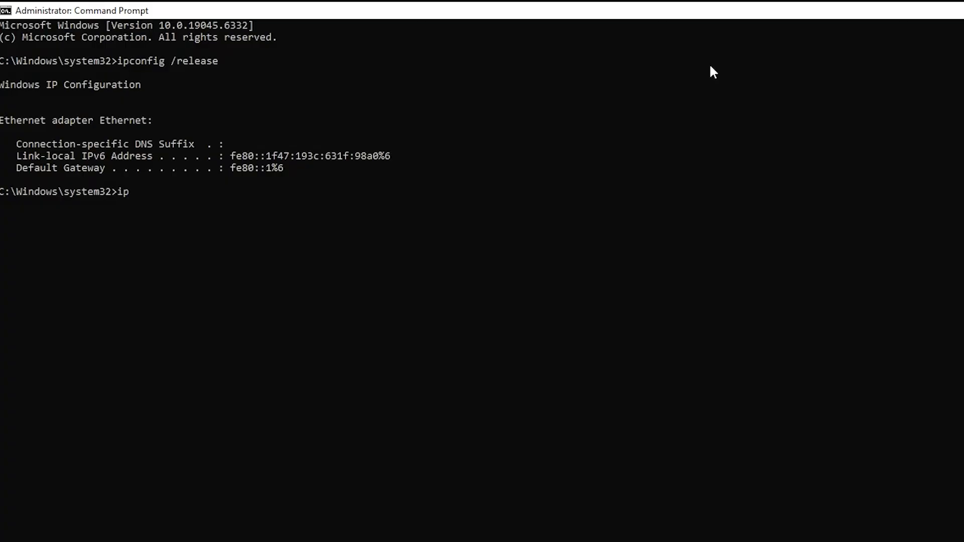
Flush the DNS resolver cache with ipconfig /flushdns.
text(config)
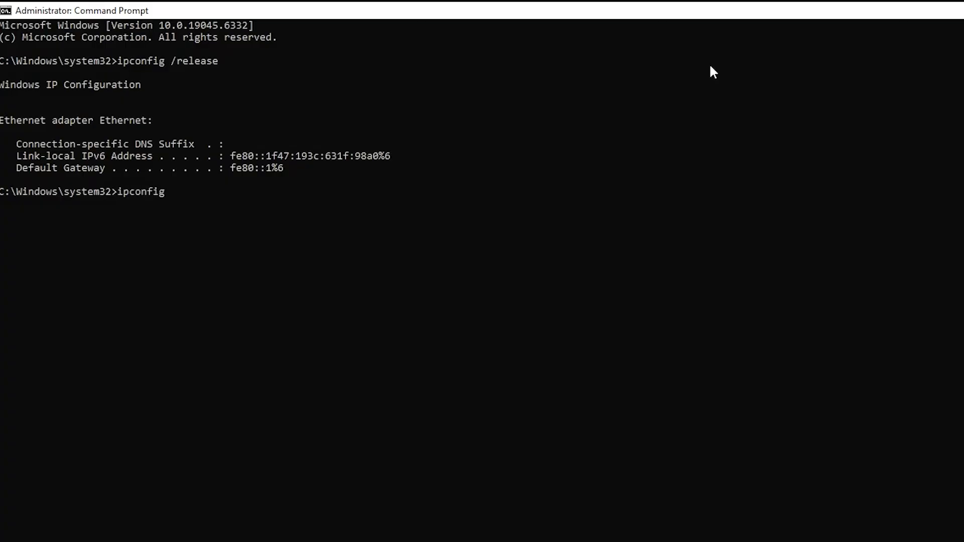
text(/f;)
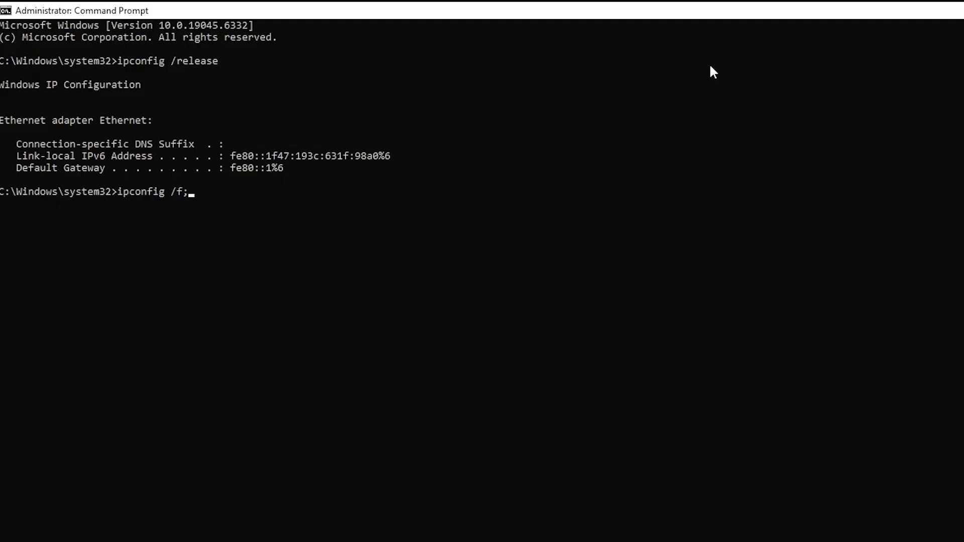
text(flushd)
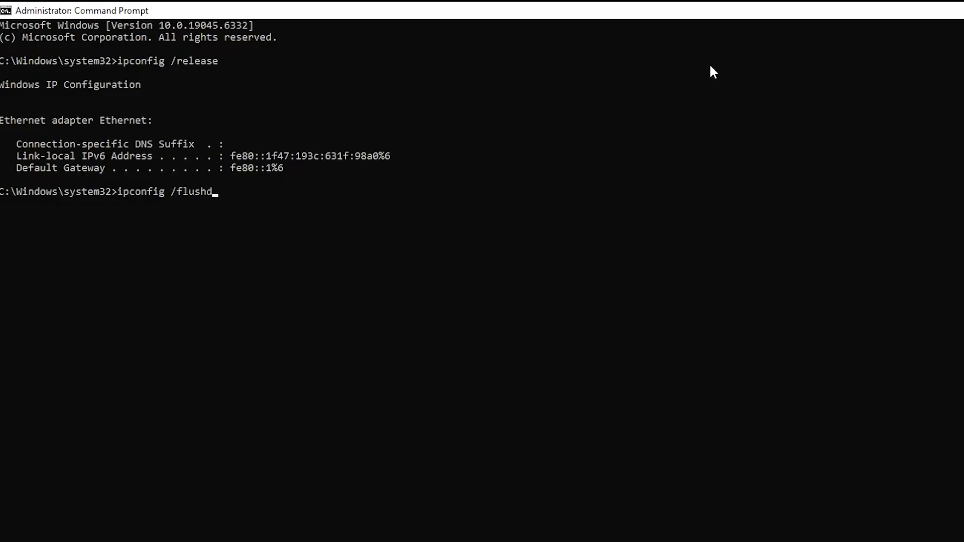
key(Enter)
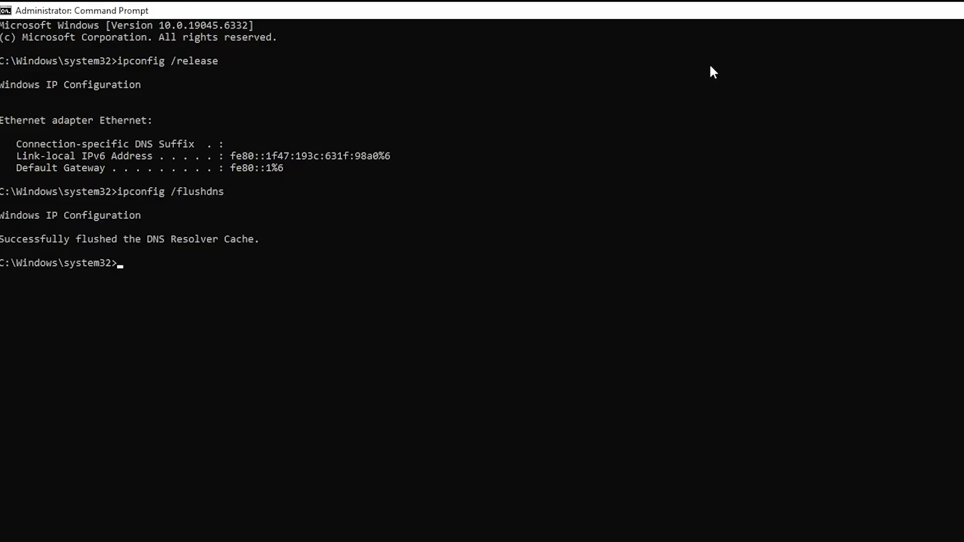
text(ipcon)
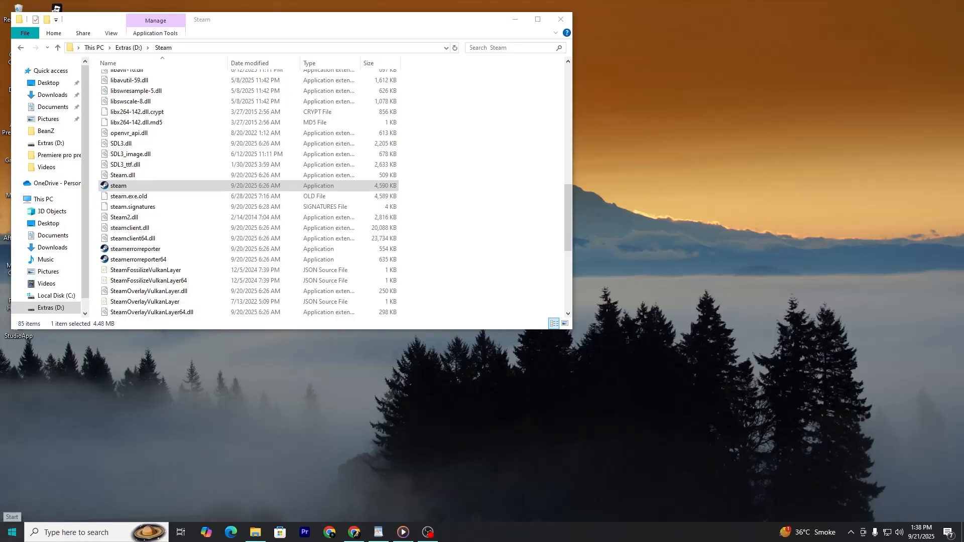
Show the Start menu's power options, including Restart.
click(9, 532)
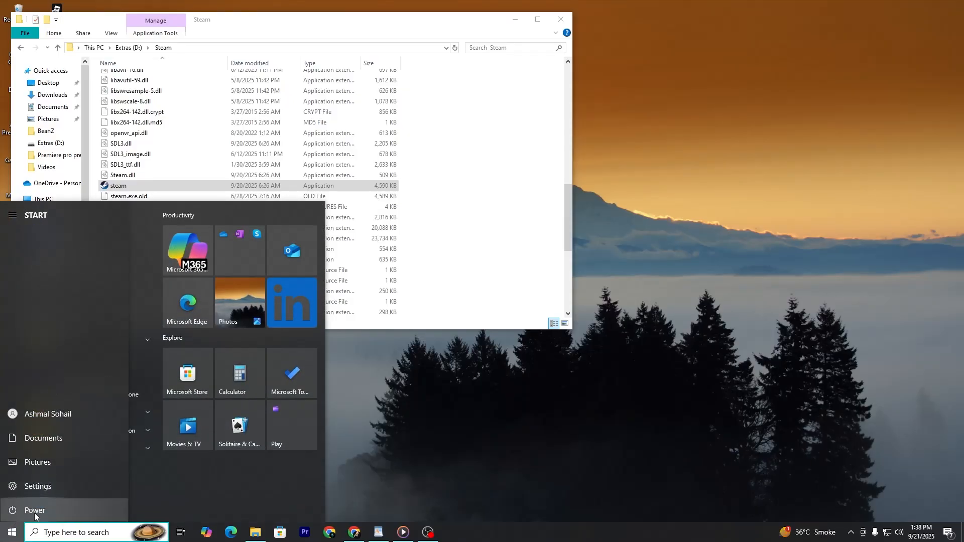
click(33, 510)
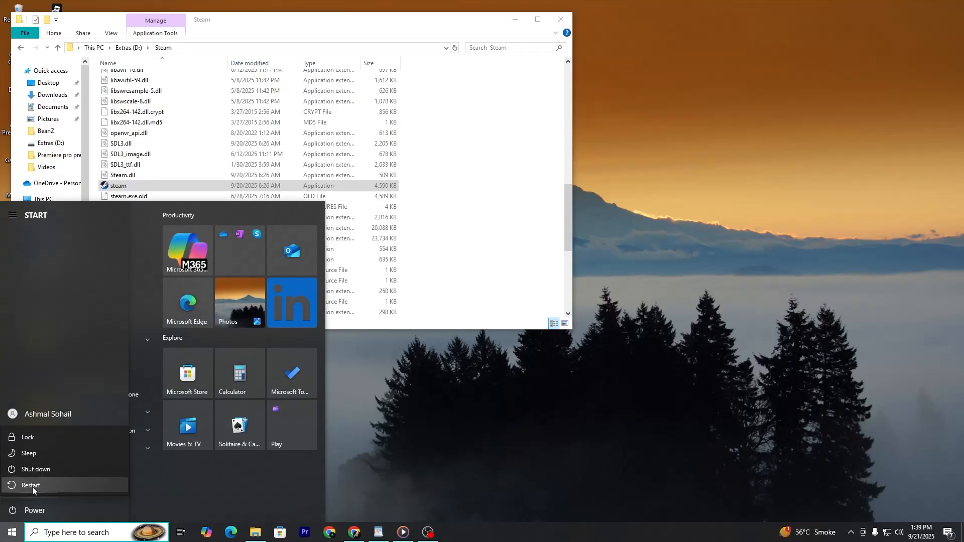